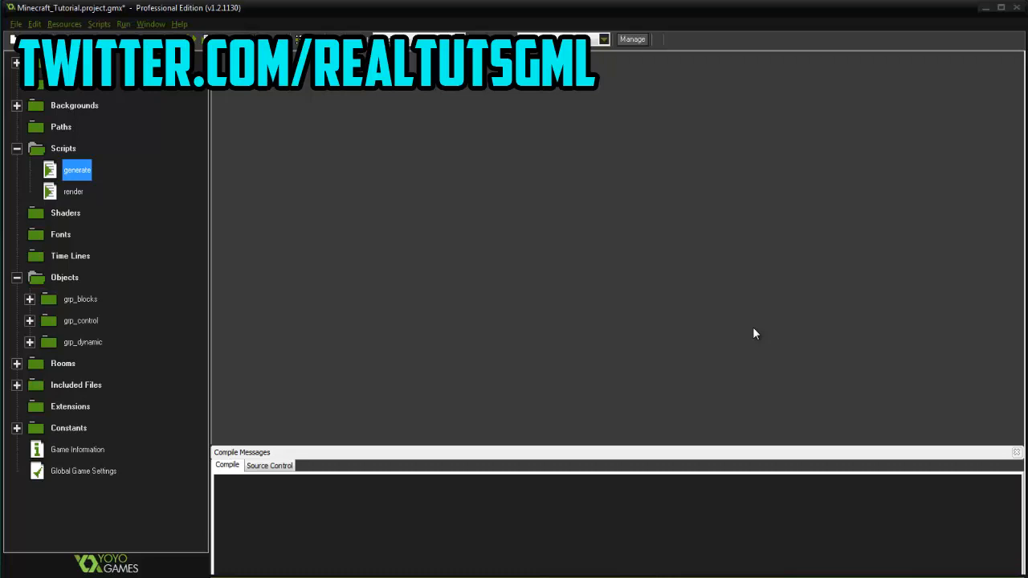
mouse_move(749, 333)
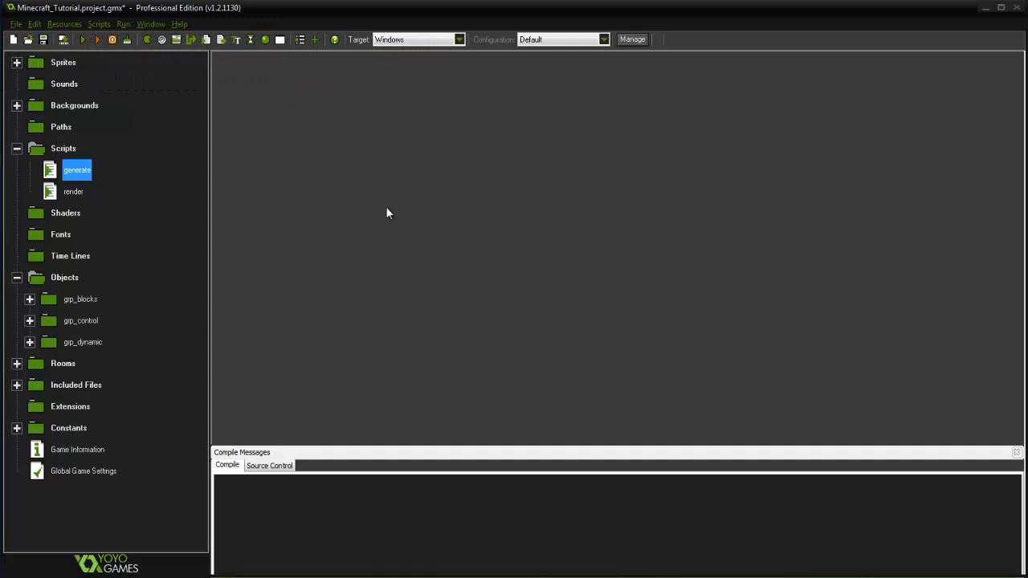
Open sprite_blocks in the sprite editor to review its nine block-texture frames.
double_click(80, 83)
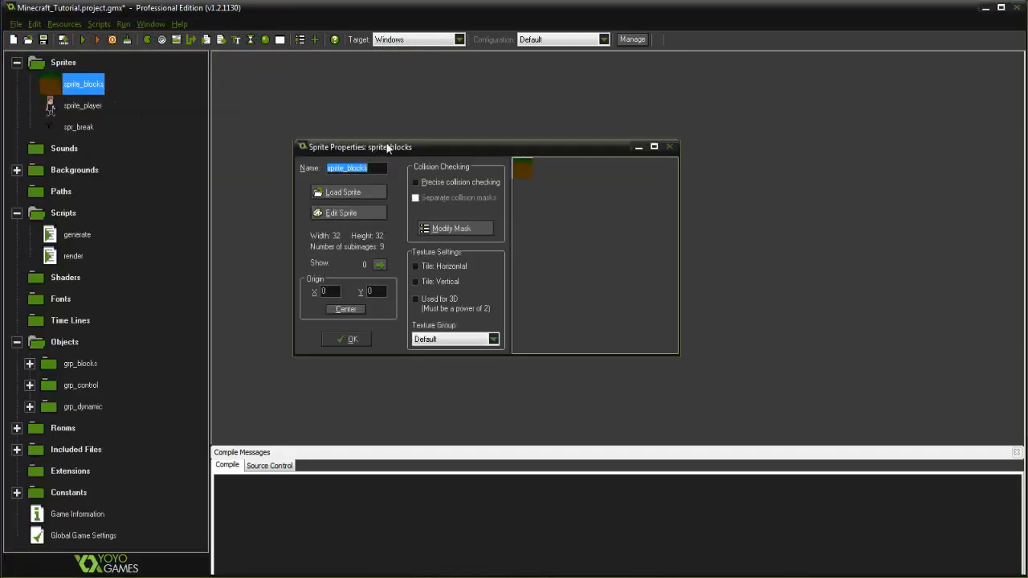
click(341, 212)
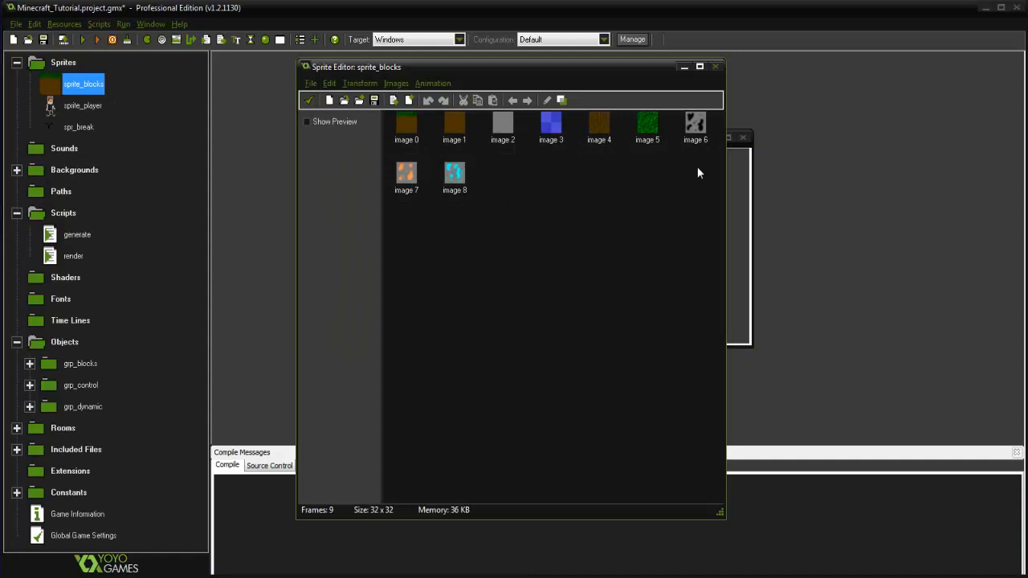
click(454, 175)
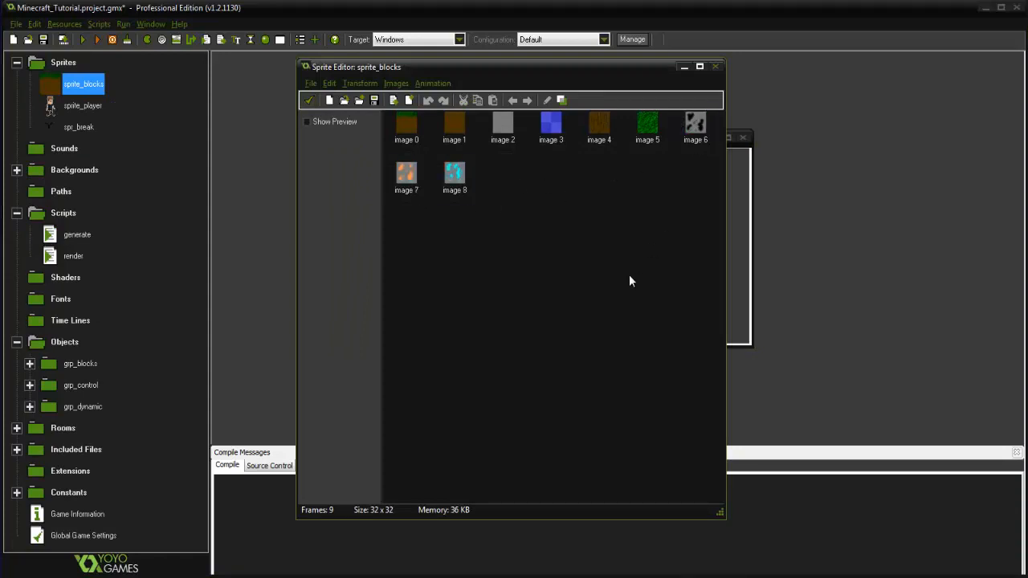
mouse_move(421, 197)
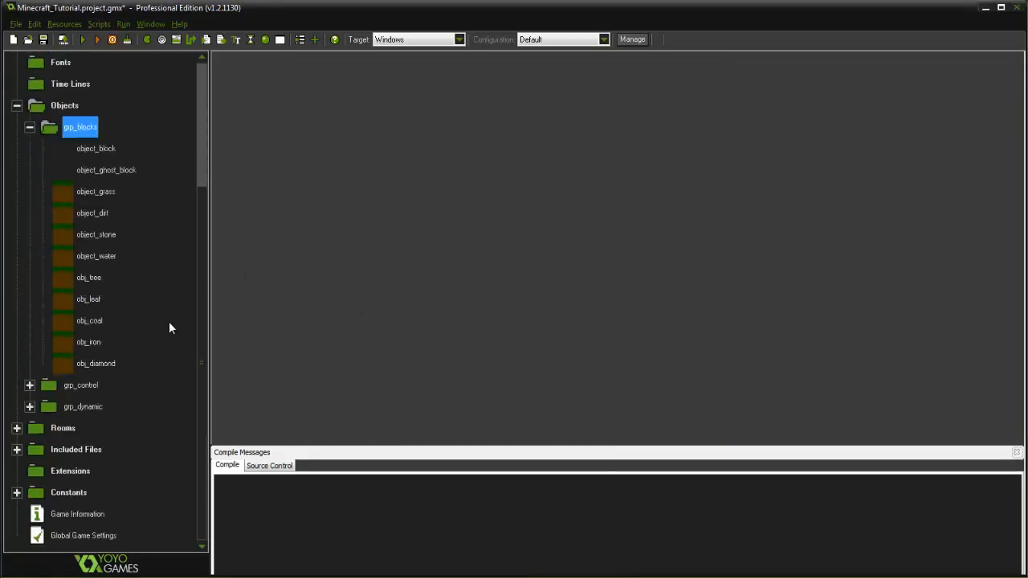
Open obj_coal's Create code, confirm image_index is 6, and close it.
click(88, 321)
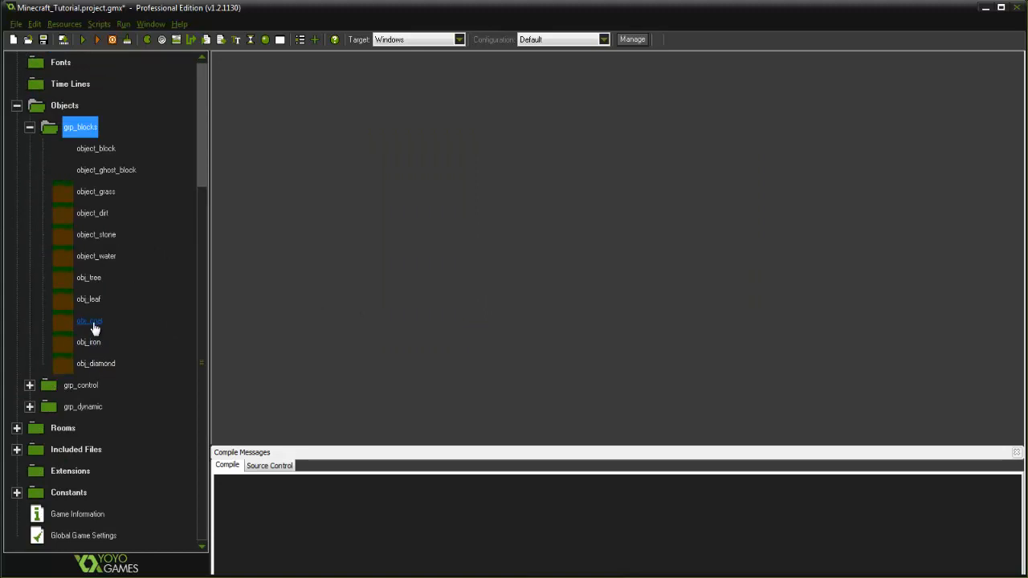
double_click(88, 320)
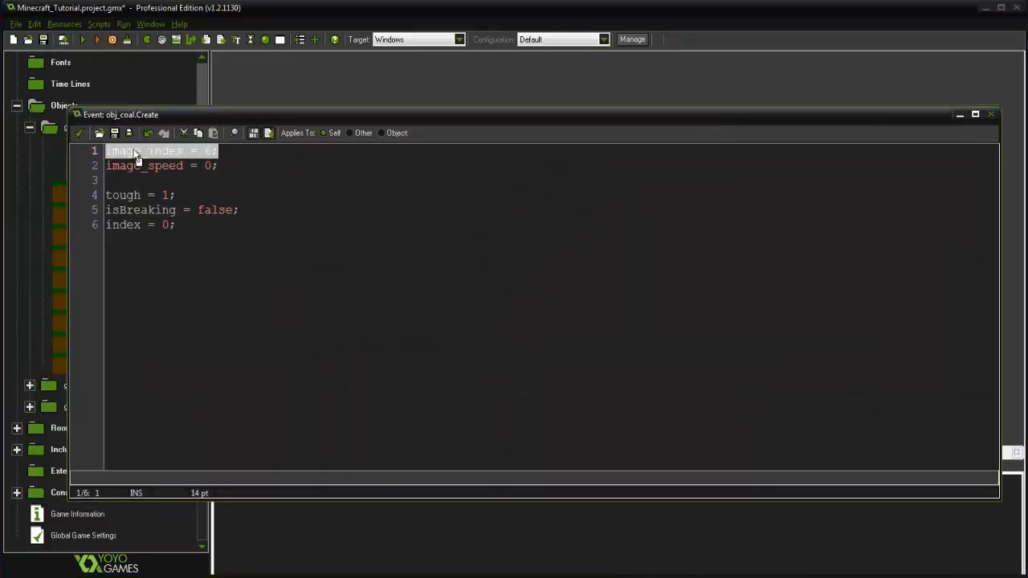
click(216, 150)
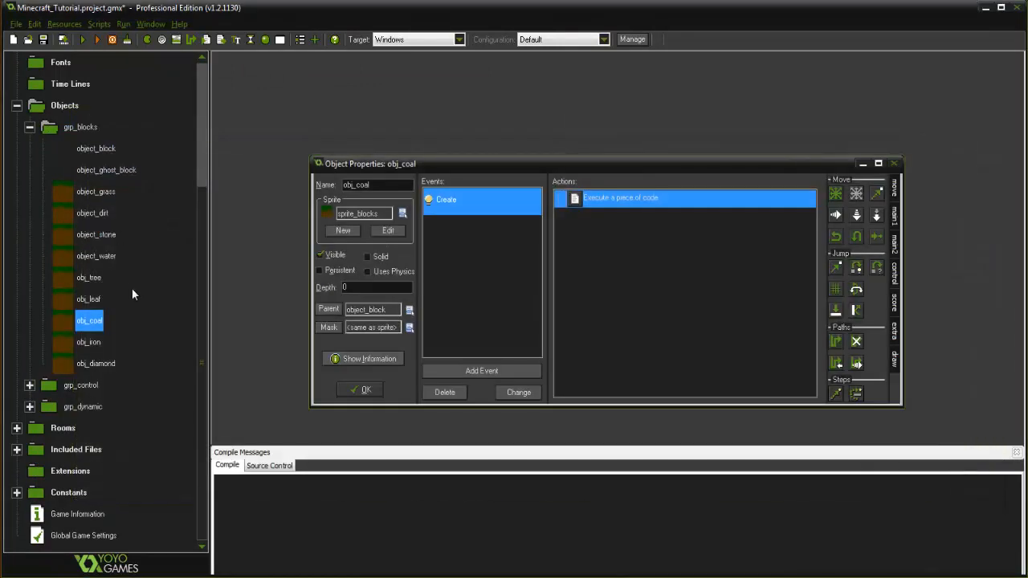
mouse_move(179, 211)
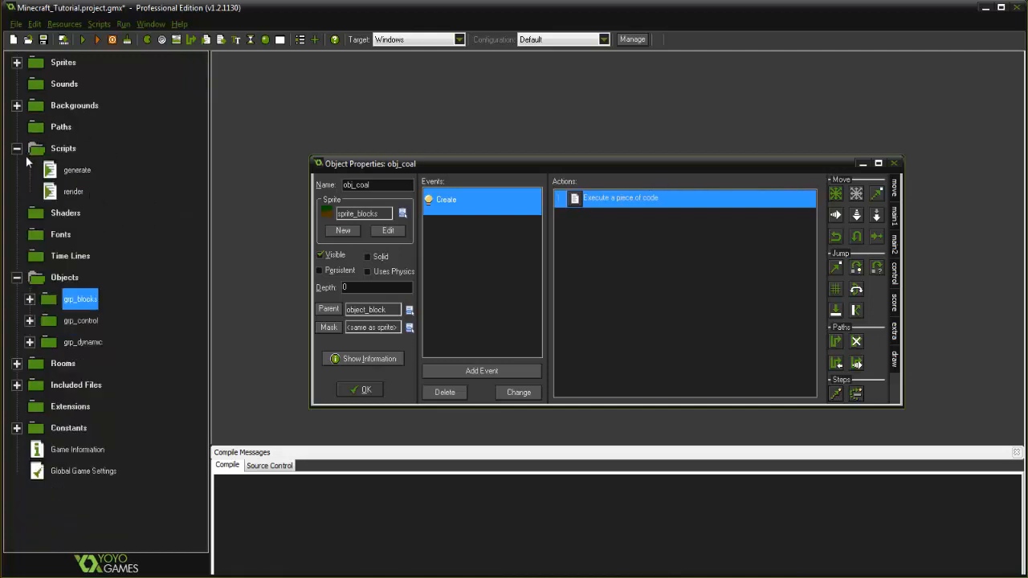
Open the generate script maximized and scroll down to the dirt loop.
double_click(77, 169)
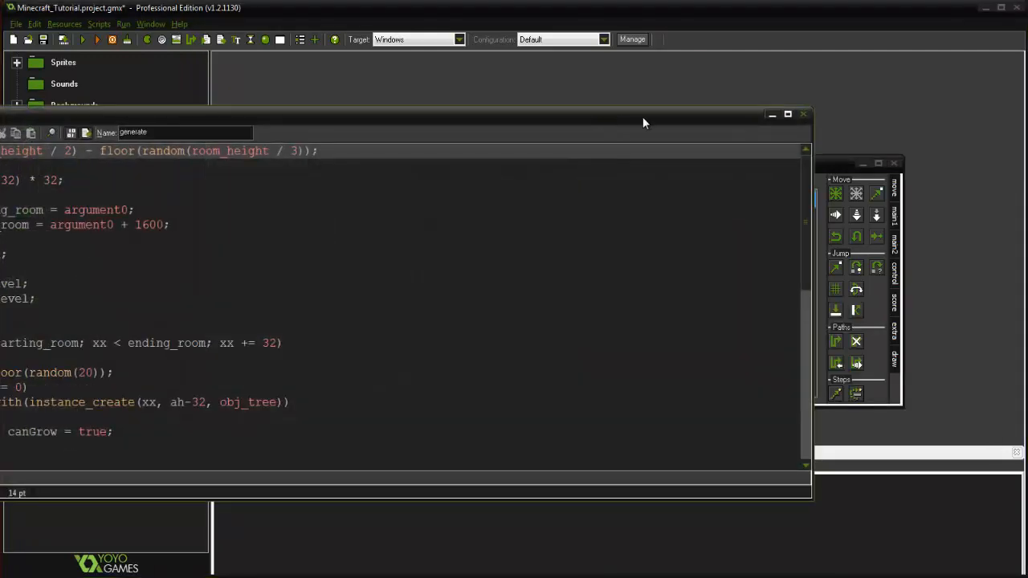
click(793, 113)
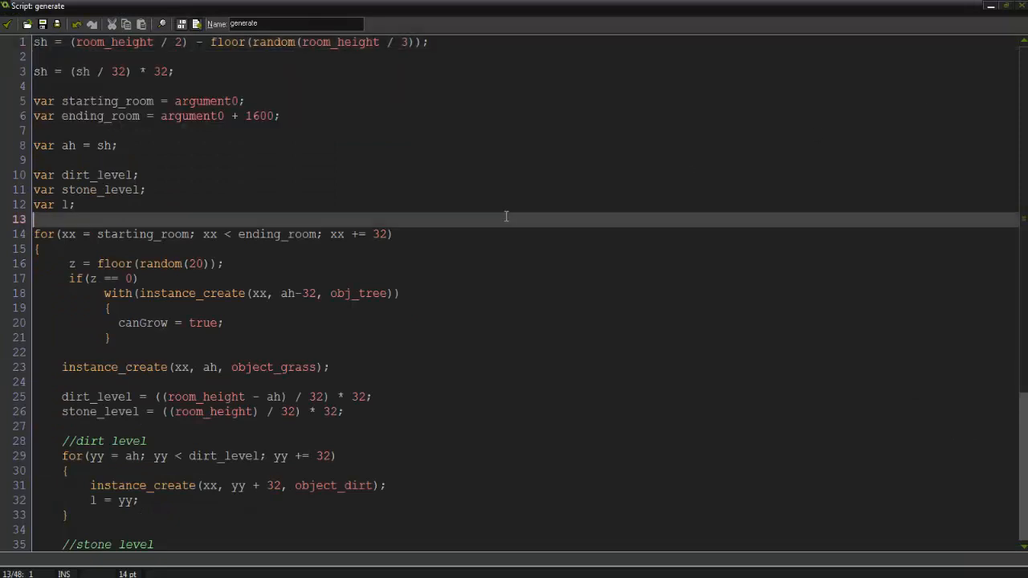
scroll(down, 3)
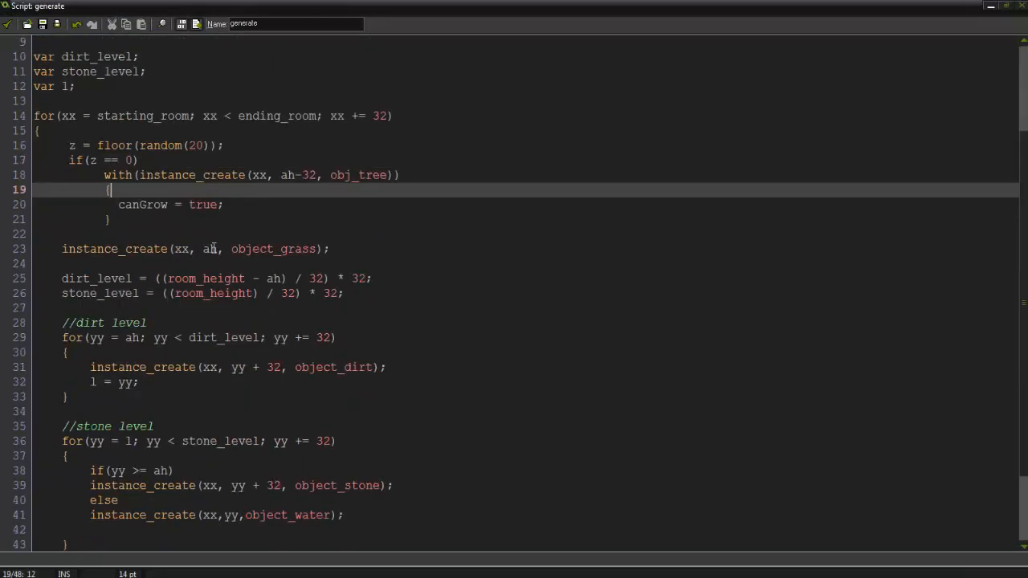
scroll(down, 3)
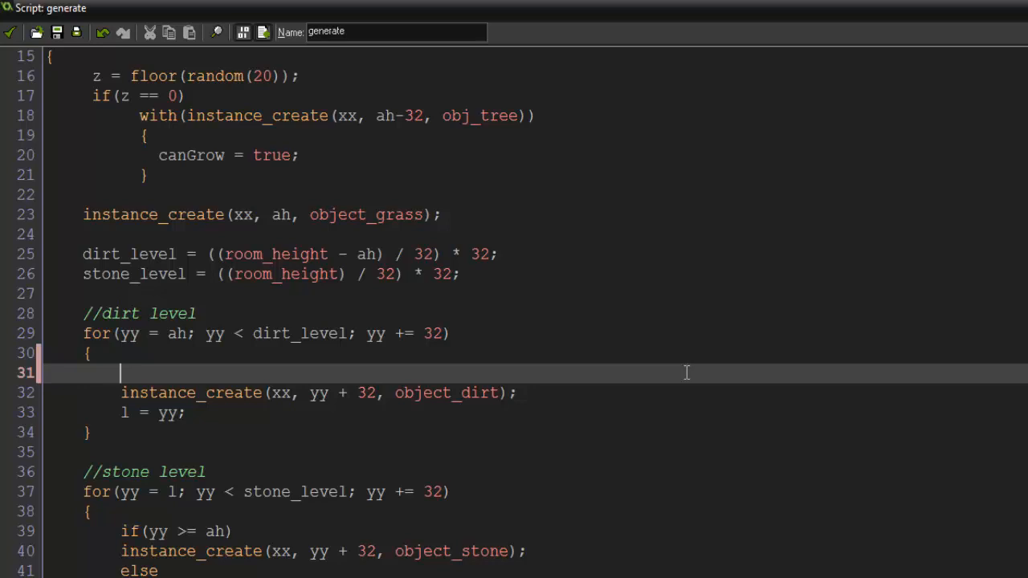
Add var s = floor(random(50)) and an if(s == 0) check in the dirt loop.
text(VAR)
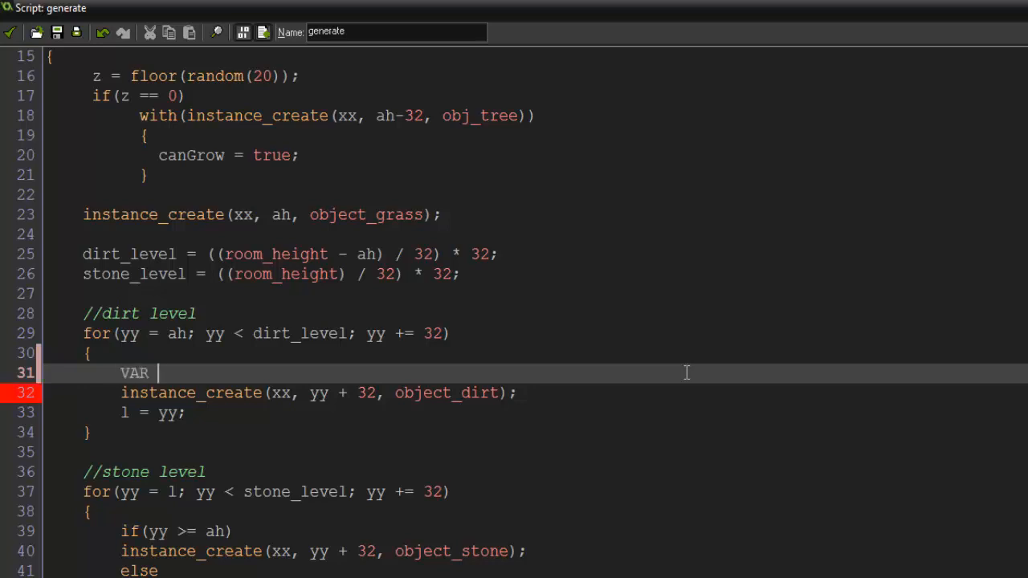
text(var)
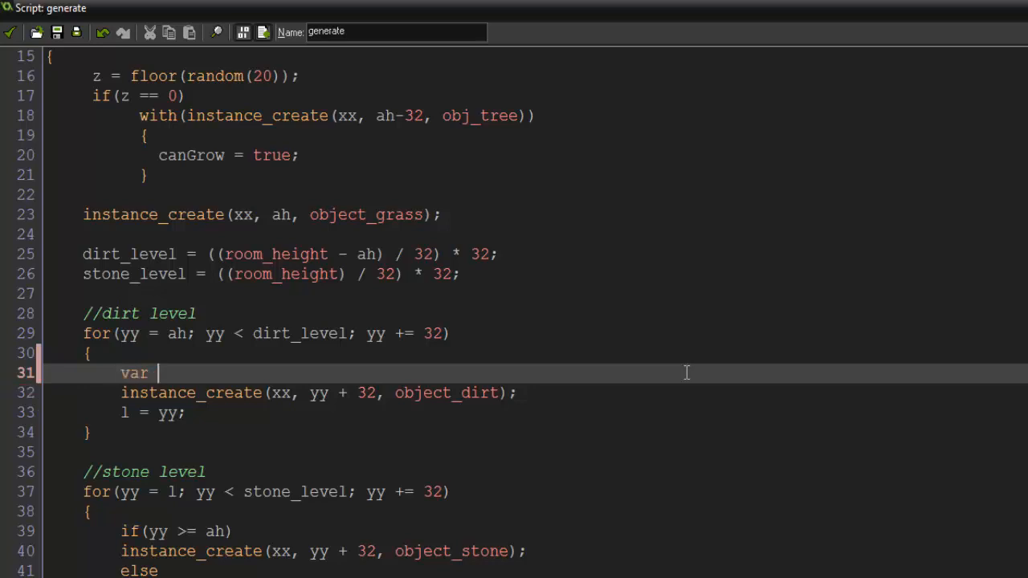
text(s)
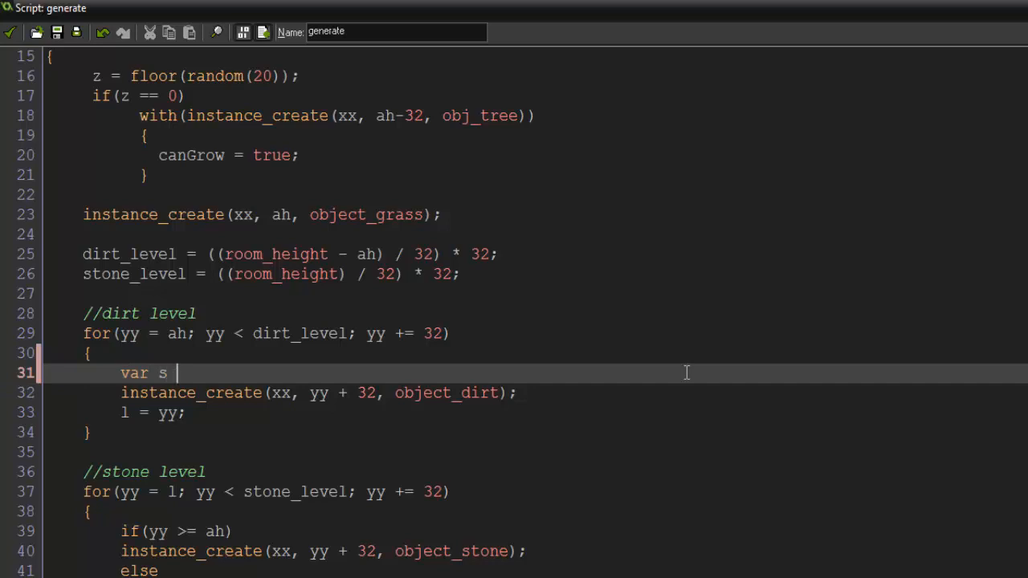
text(= floor(ra)
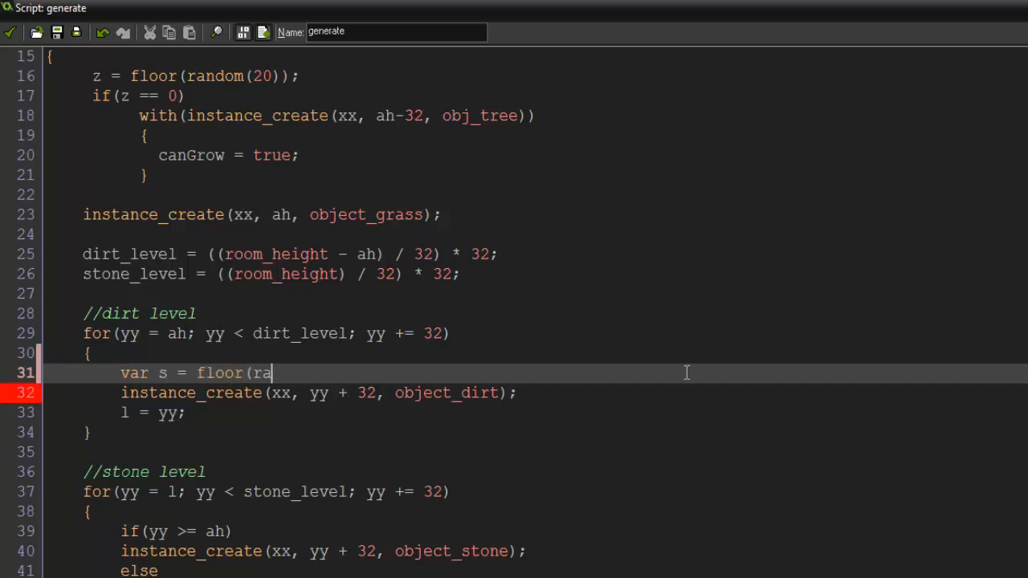
text(ndom(50));)
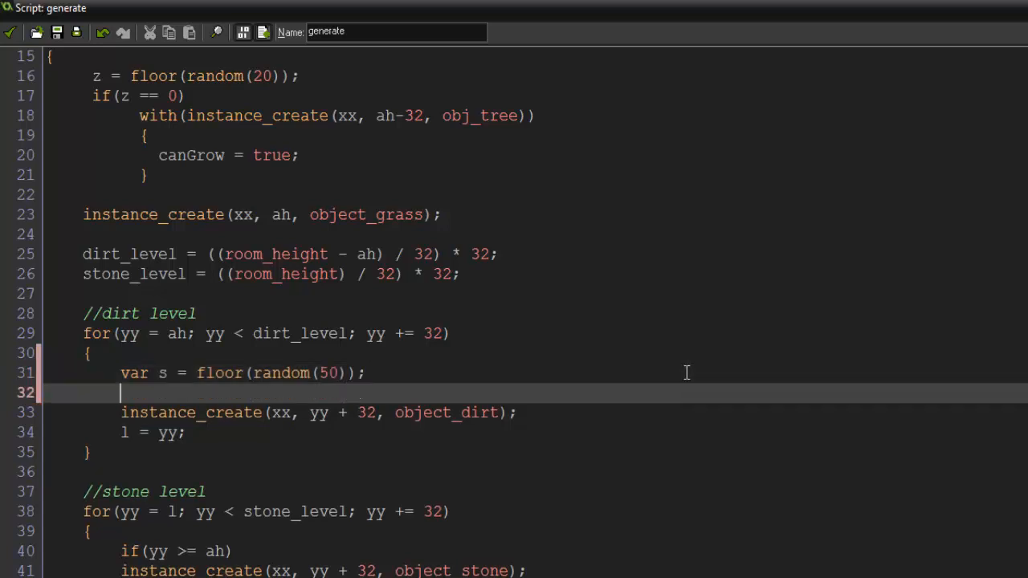
text(if(s ==)
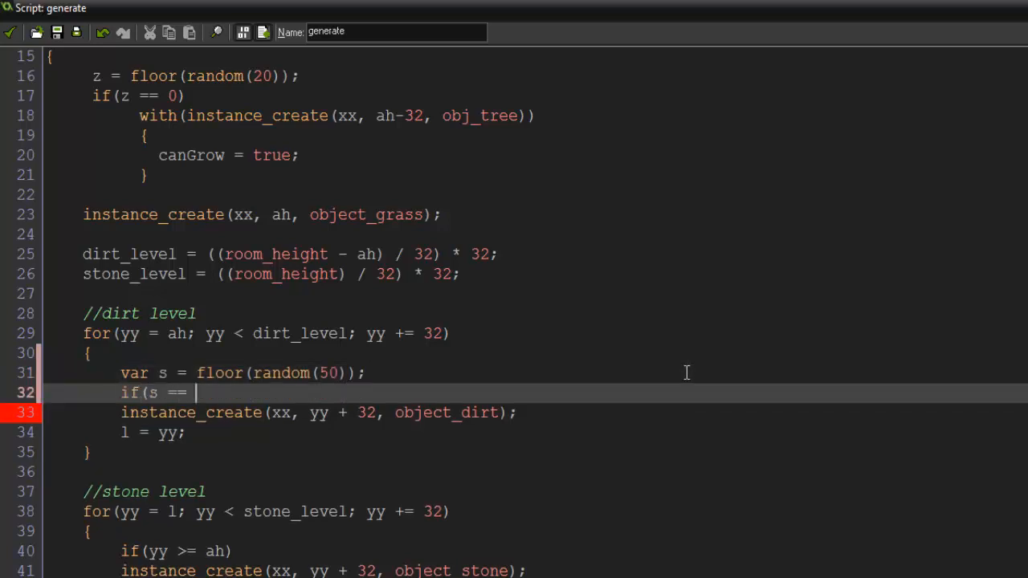
text(0))
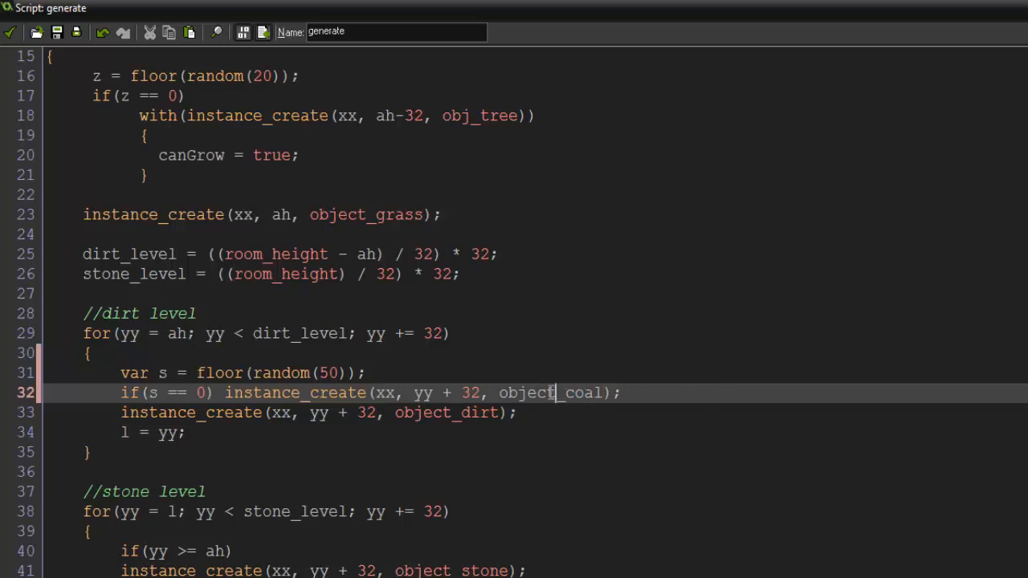
Make the check spawn obj_coal, with else falling back to dirt.
text(obj_coal)
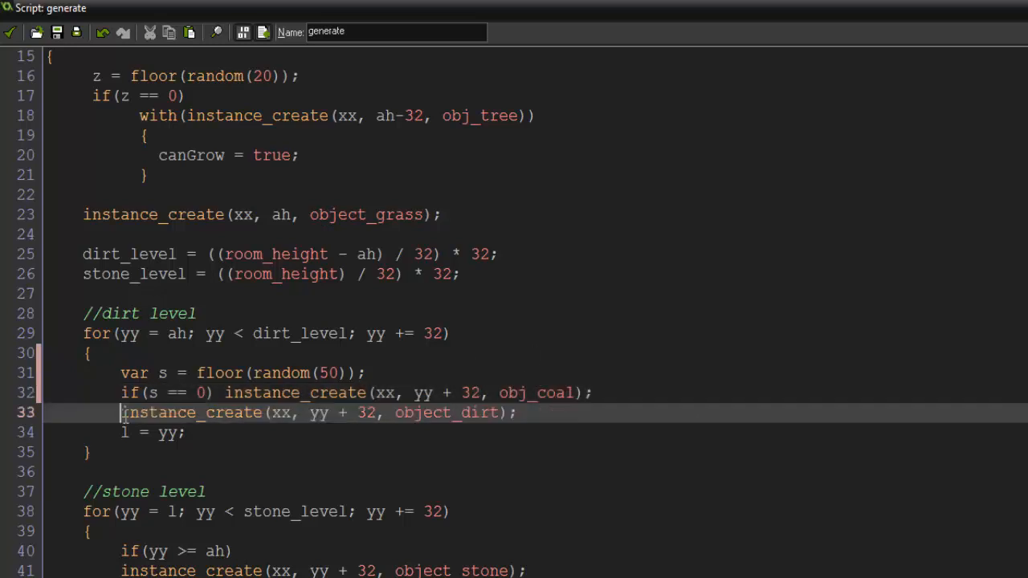
text(else)
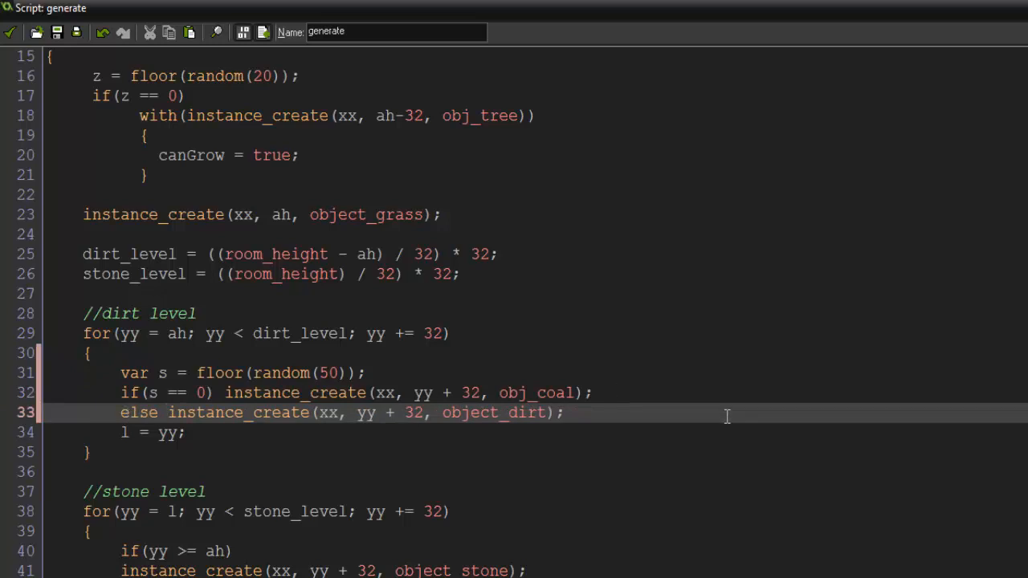
scroll(down, 3)
text({)
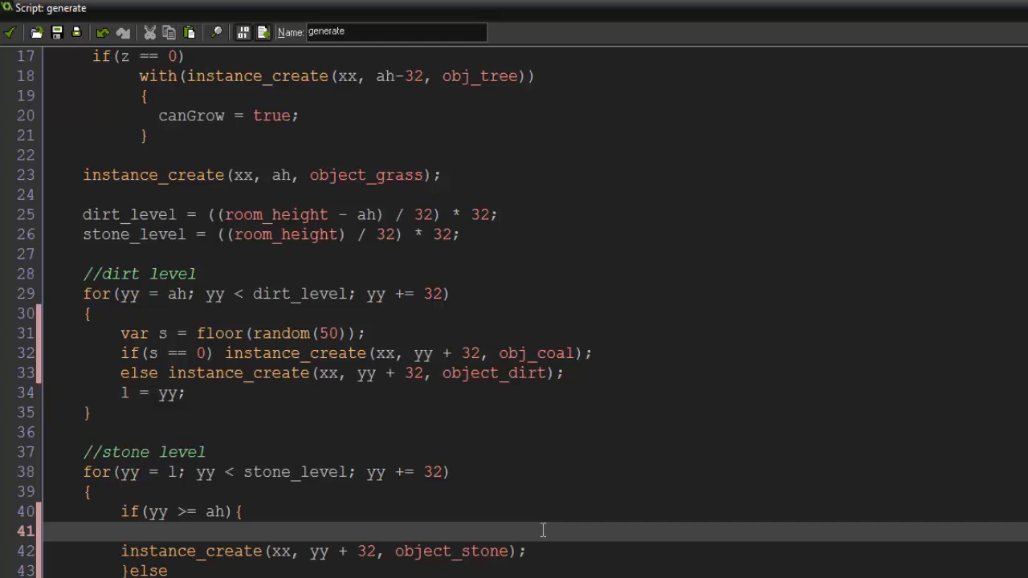
Add a var s random roll and an if(s <= ...) threshold check to the stone loop.
double_click(215, 512)
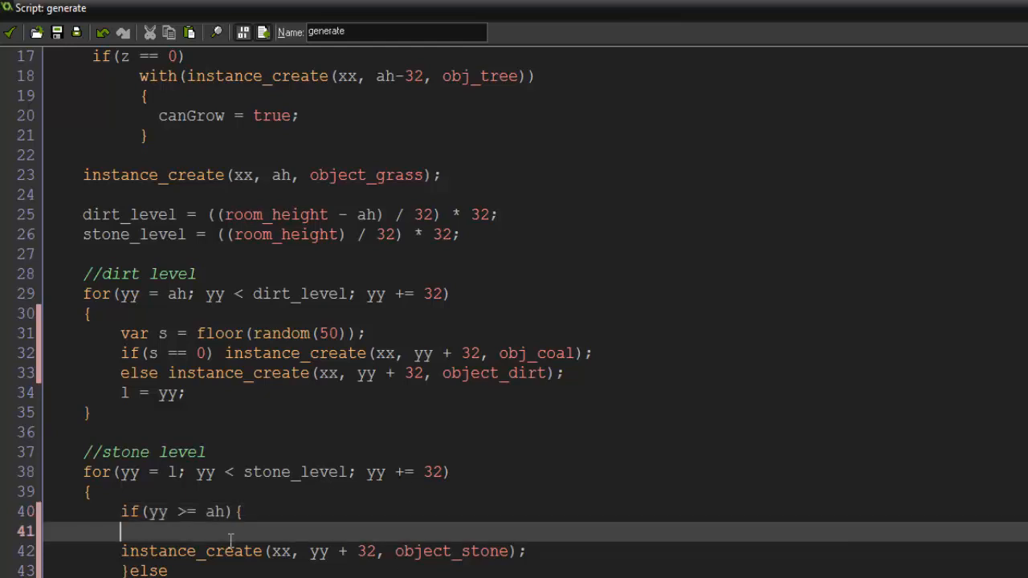
mouse_move(684, 551)
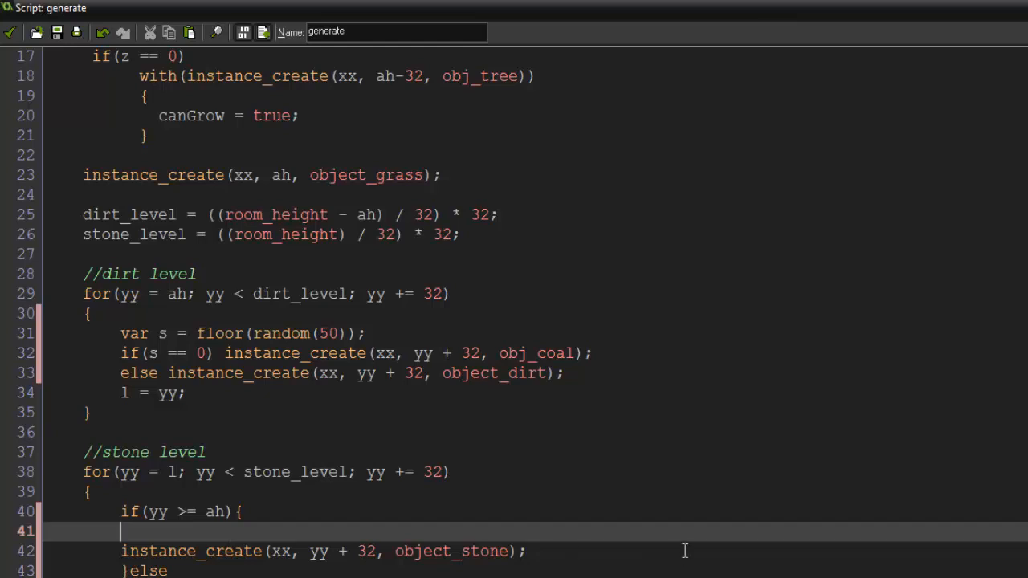
text(var s = floor(ran)
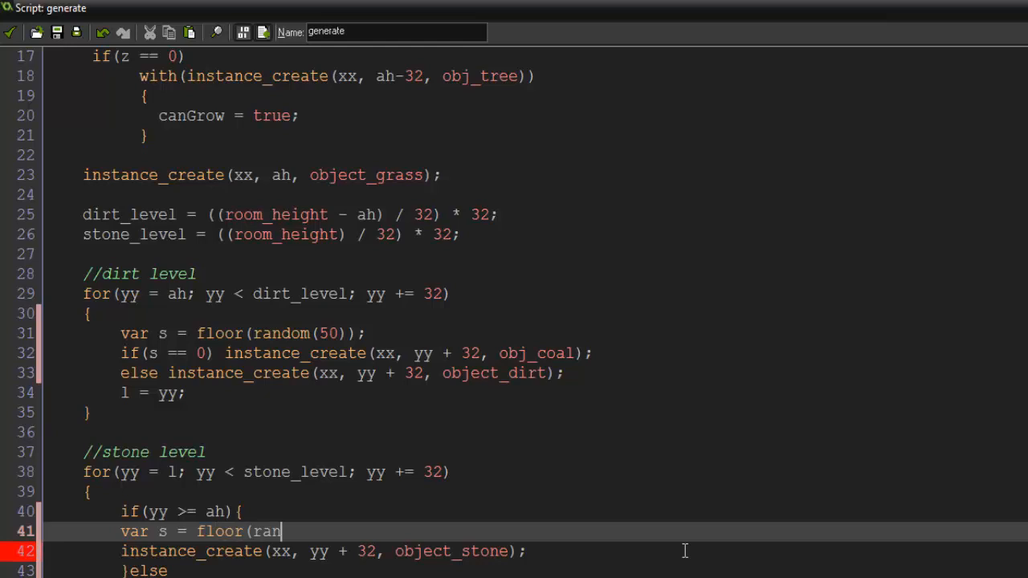
text(dom(50));)
text(if()
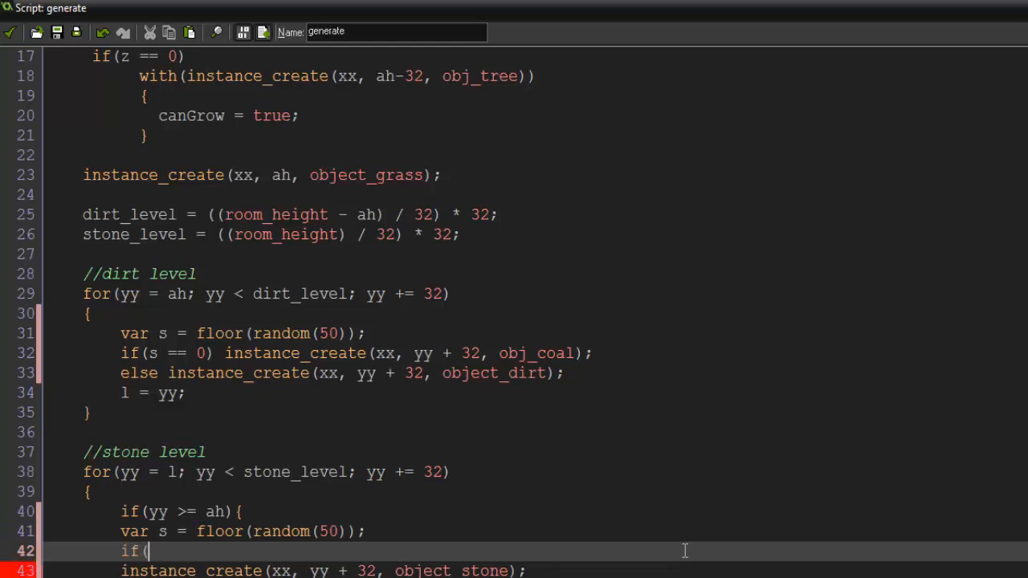
text(s <=)
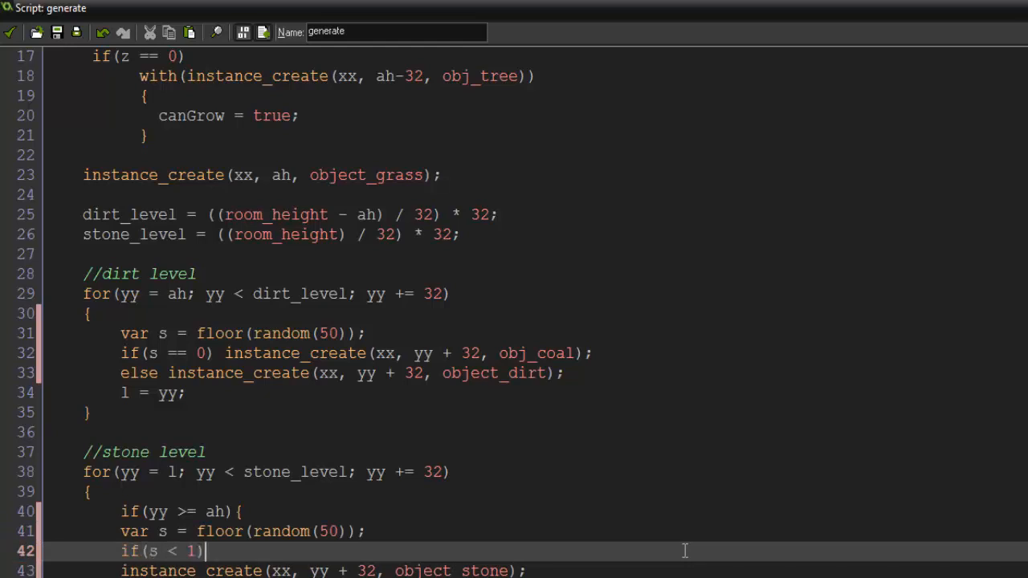
Spawn obj_diamond at yy+32 in the branch, add else branches, and change the roll to 80.
text(" ")
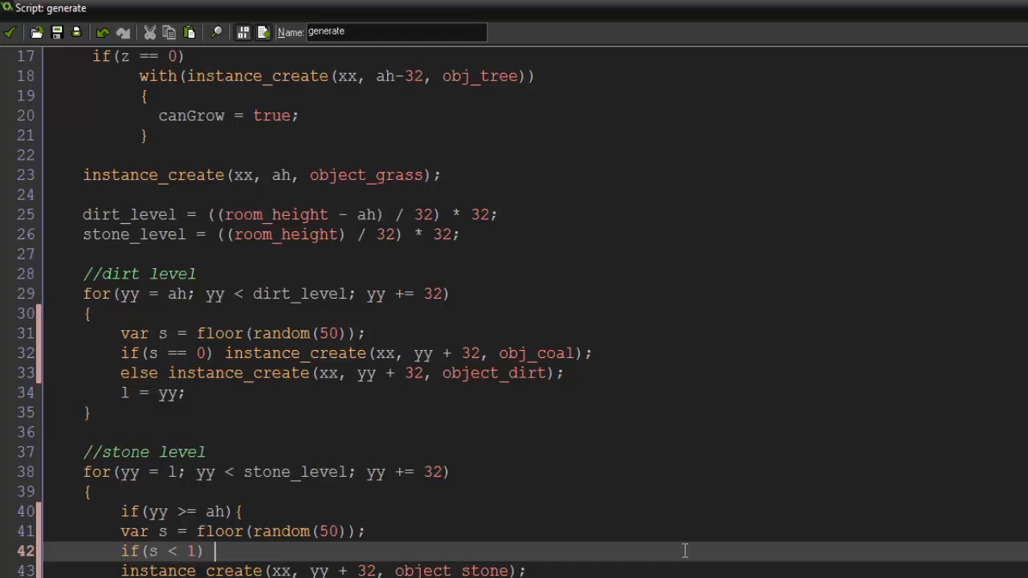
text(instance_create(xx)
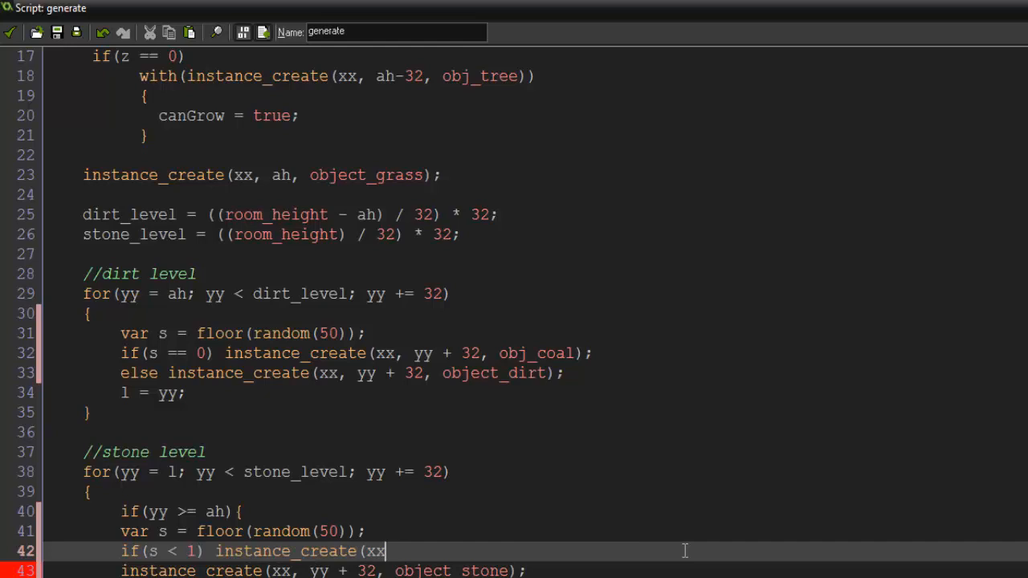
text(,yy+32,obj)
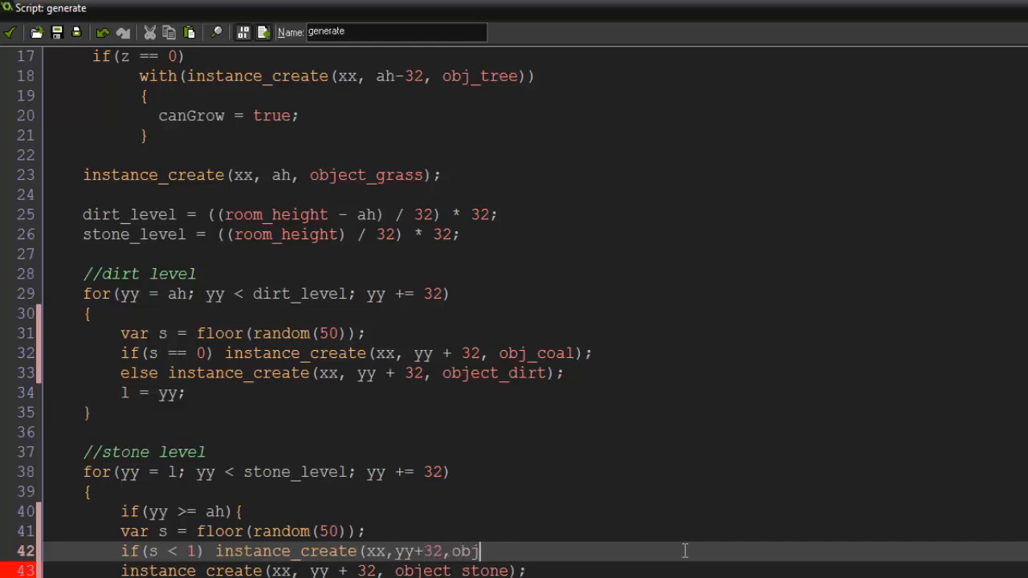
text(_diamond);)
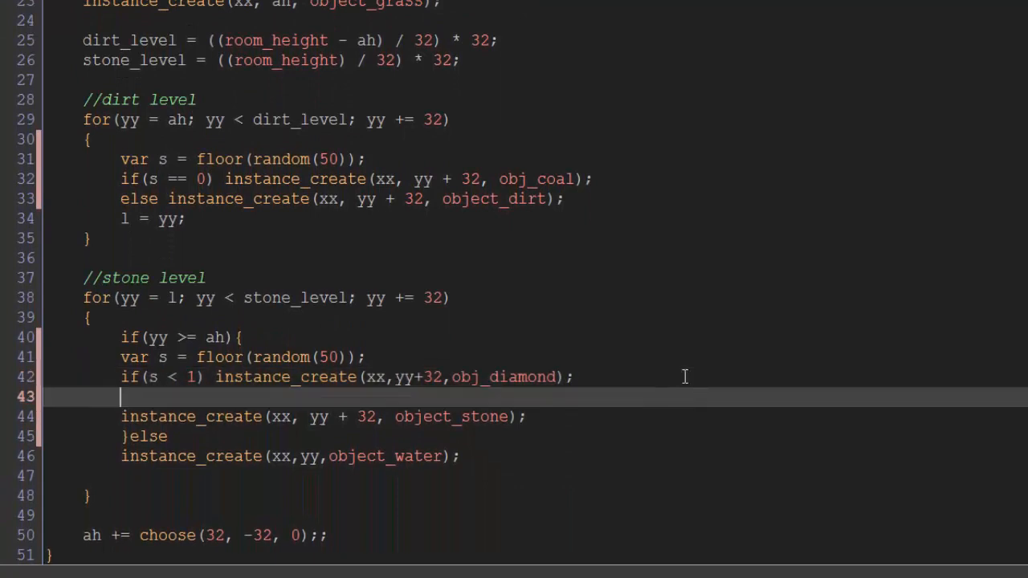
text(else if(s < 1) instance_create(xx,yy+32,obj_diamond);)
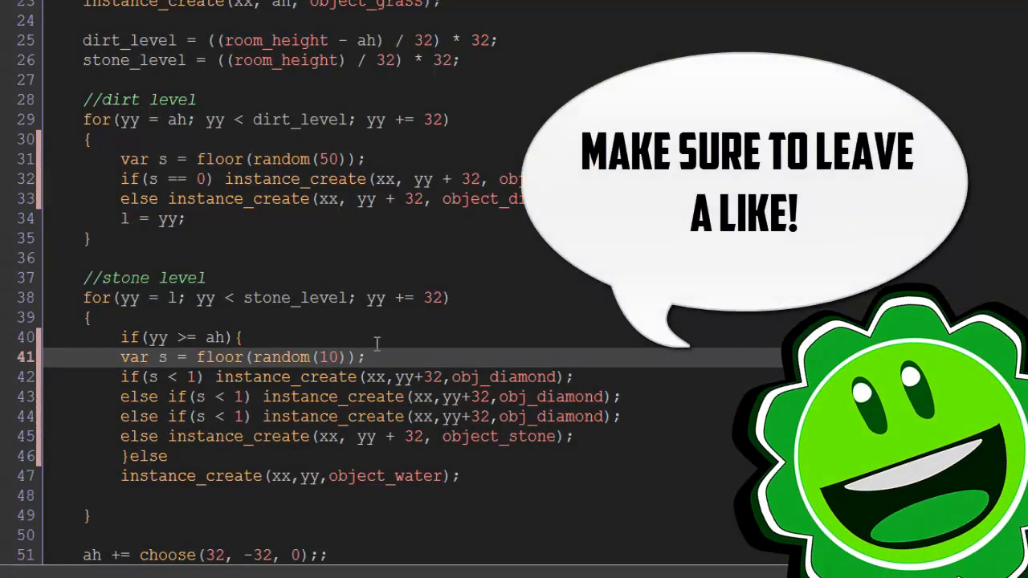
text(80)
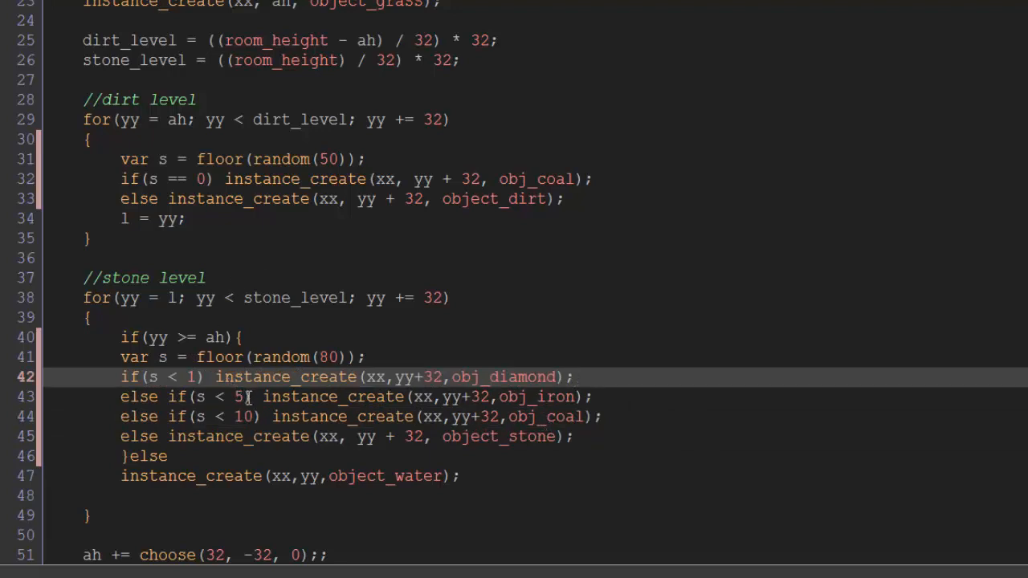
mouse_move(664, 414)
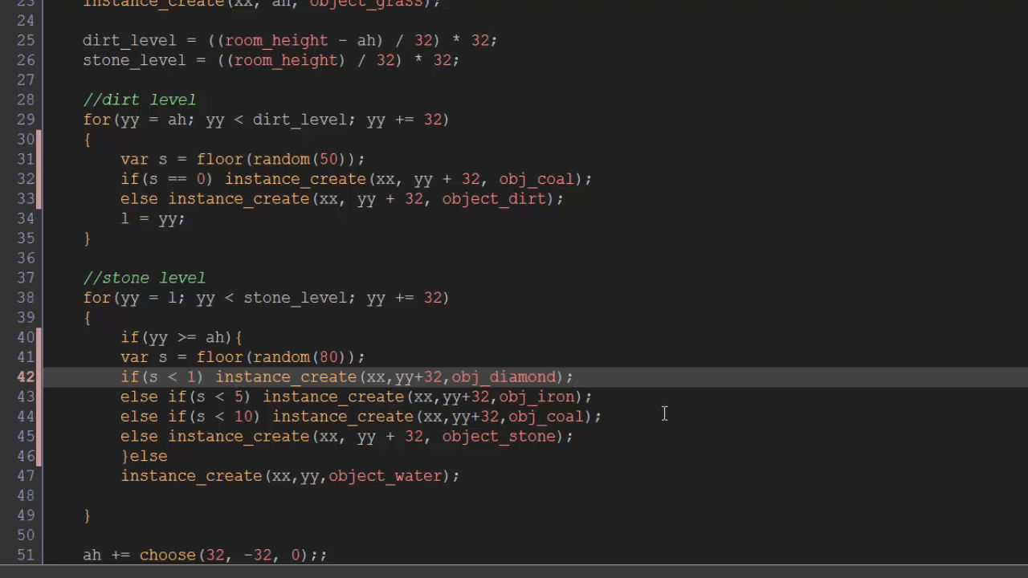
mouse_move(143, 416)
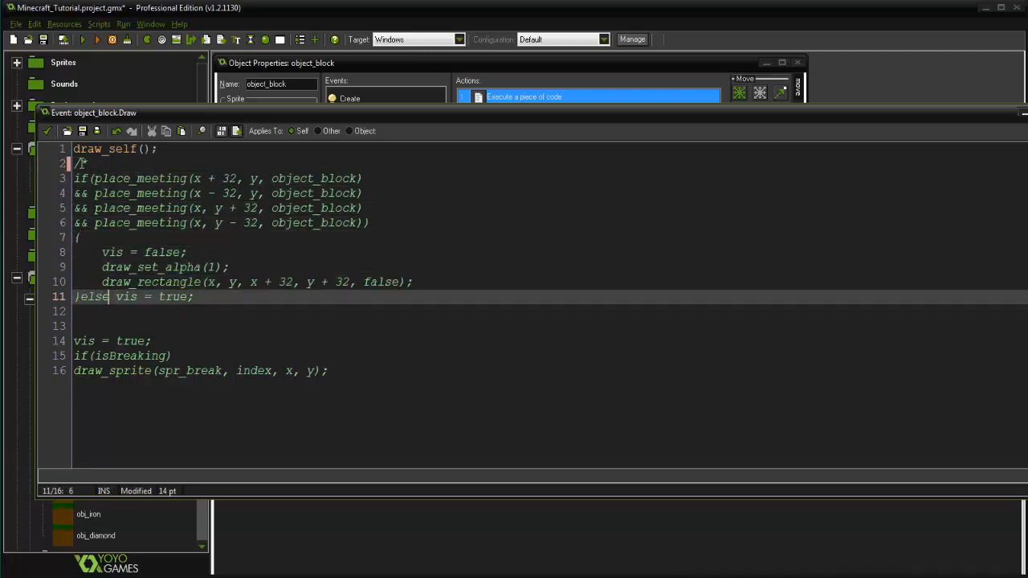
Comment out object_block's Draw lines 3–11 with /* */ and run the game.
text(*/)
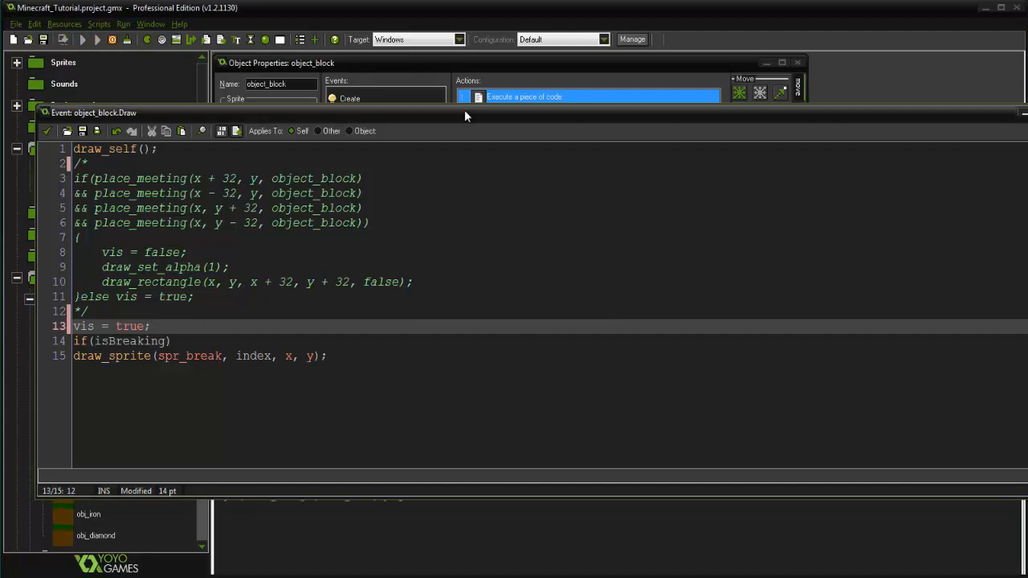
mouse_move(497, 242)
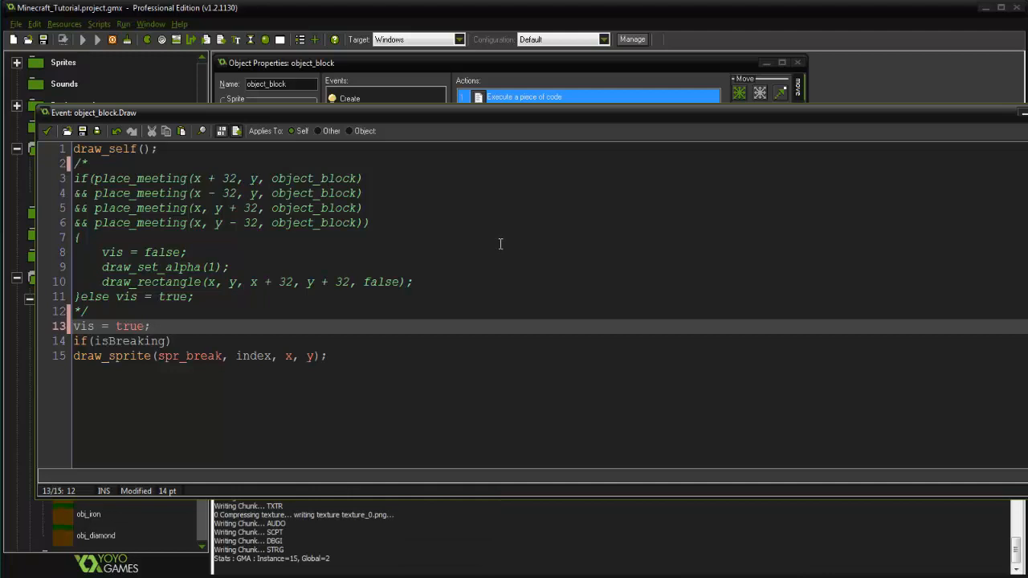
click(84, 39)
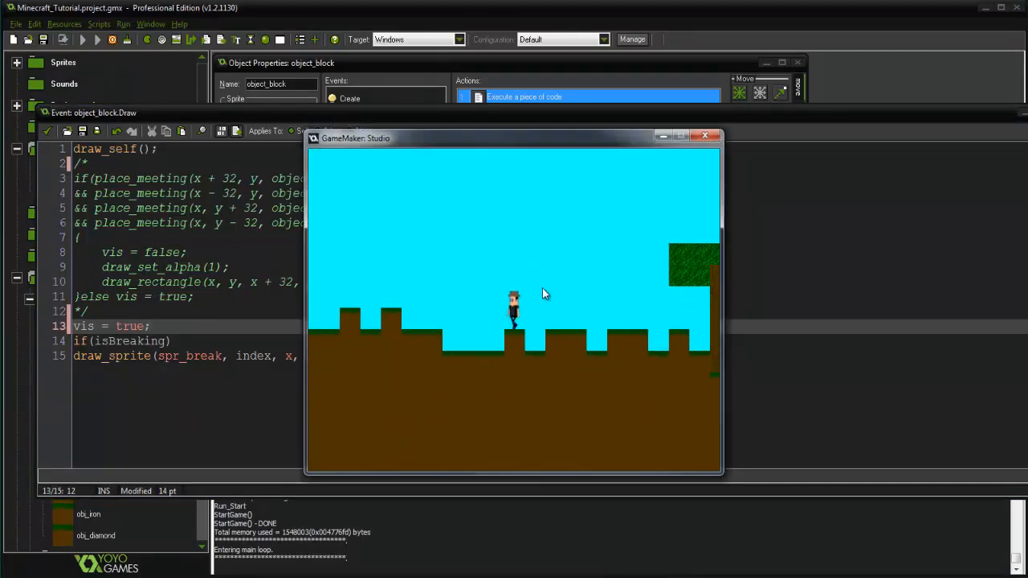